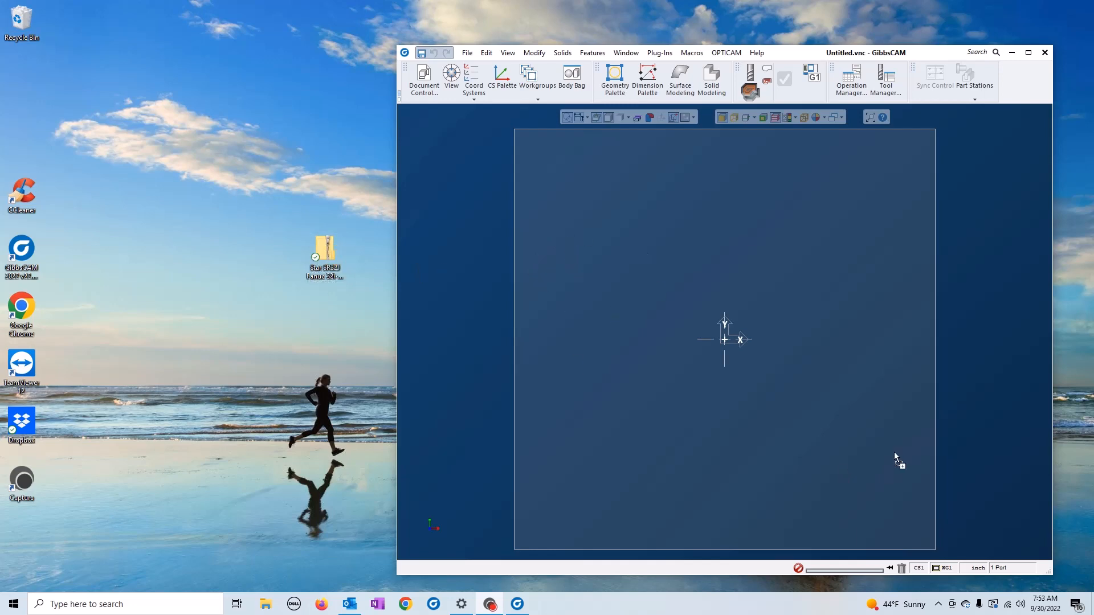
{"action": "mouse_move", "coordinate": [635, 318]}
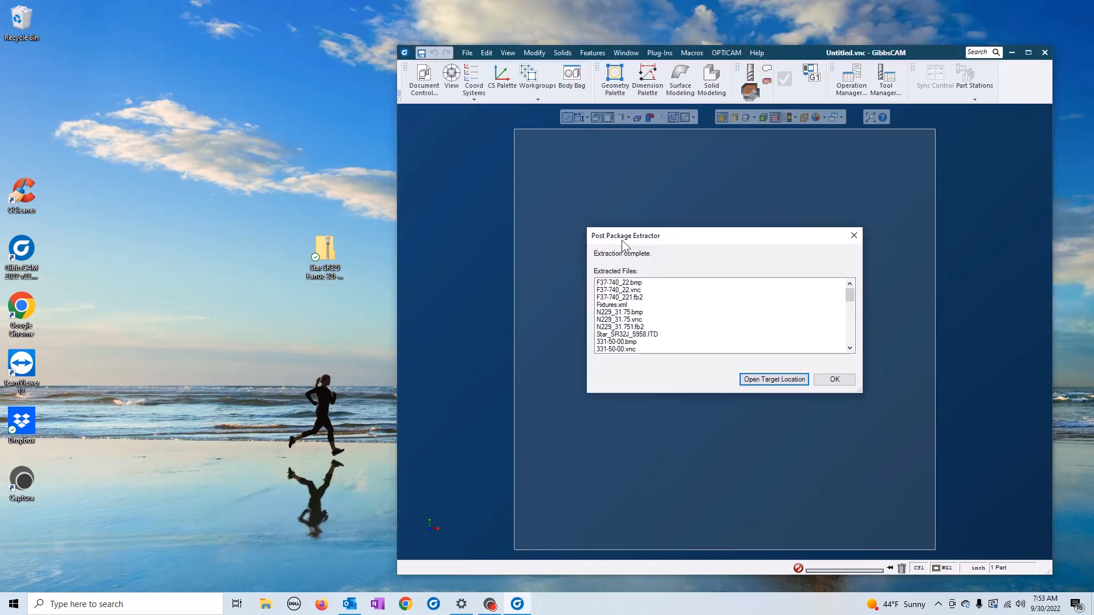
{"action": "mouse_move", "coordinate": [608, 359]}
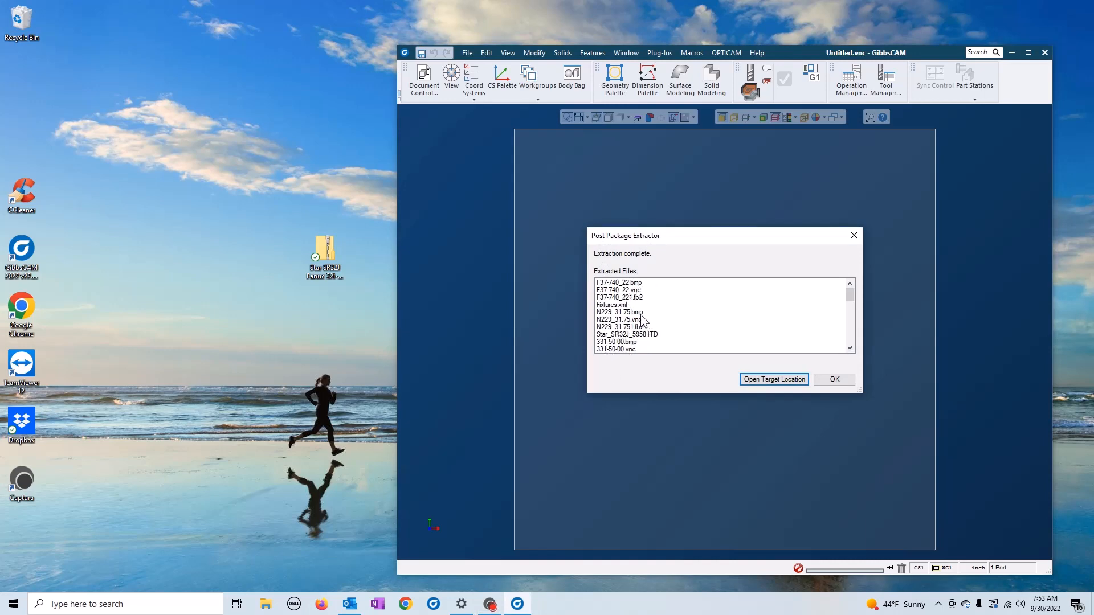
{"action": "mouse_move", "coordinate": [723, 387]}
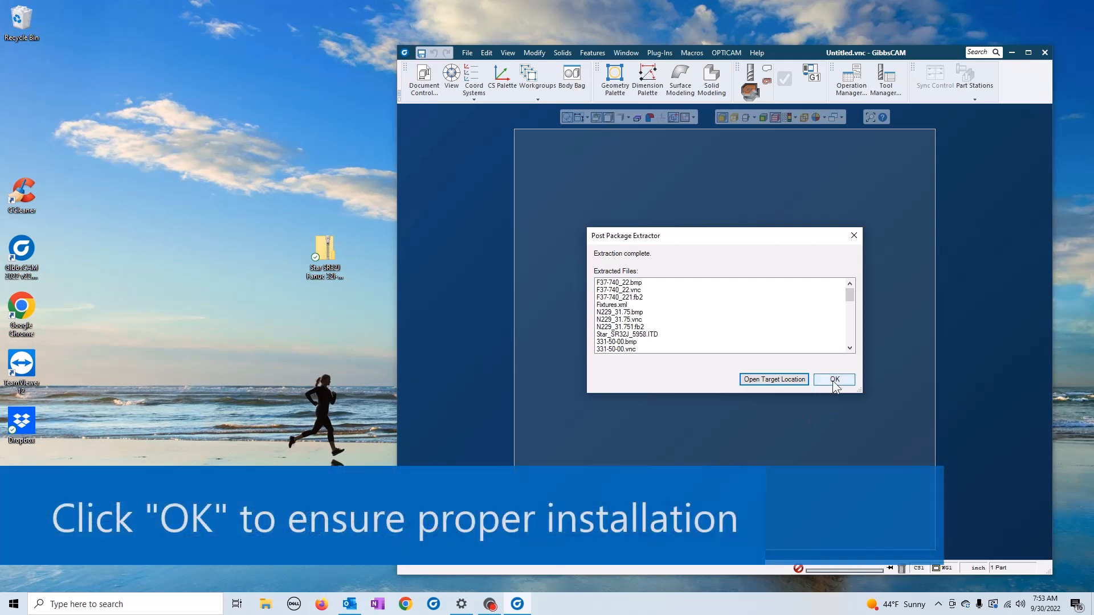
Acknowledge the completed Star SR32J post package extraction report.
{"action": "left_click", "coordinate": [834, 379]}
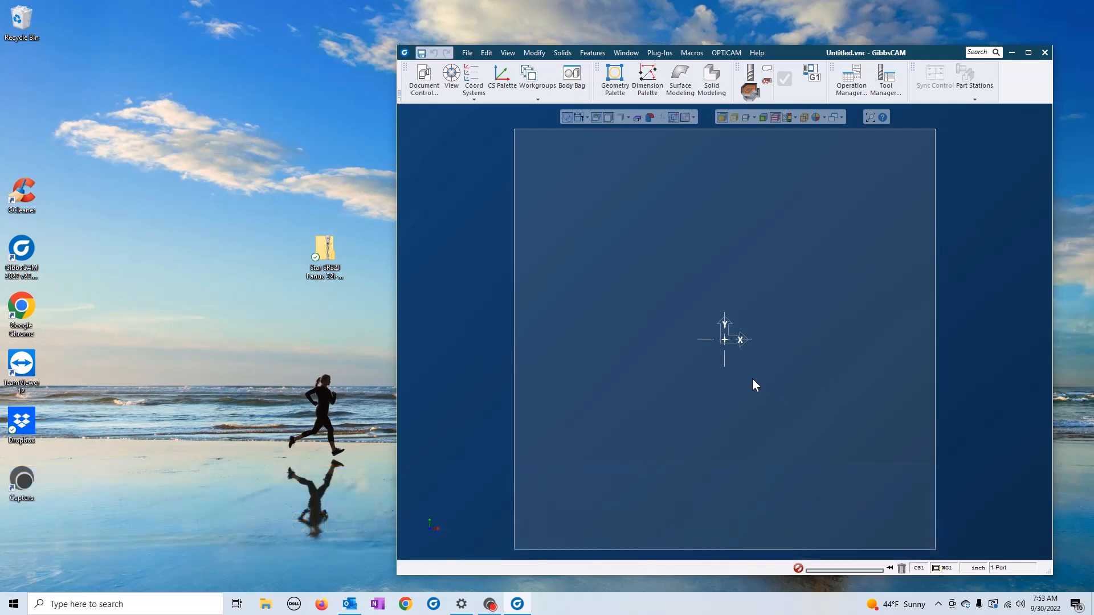
{"action": "mouse_move", "coordinate": [359, 305]}
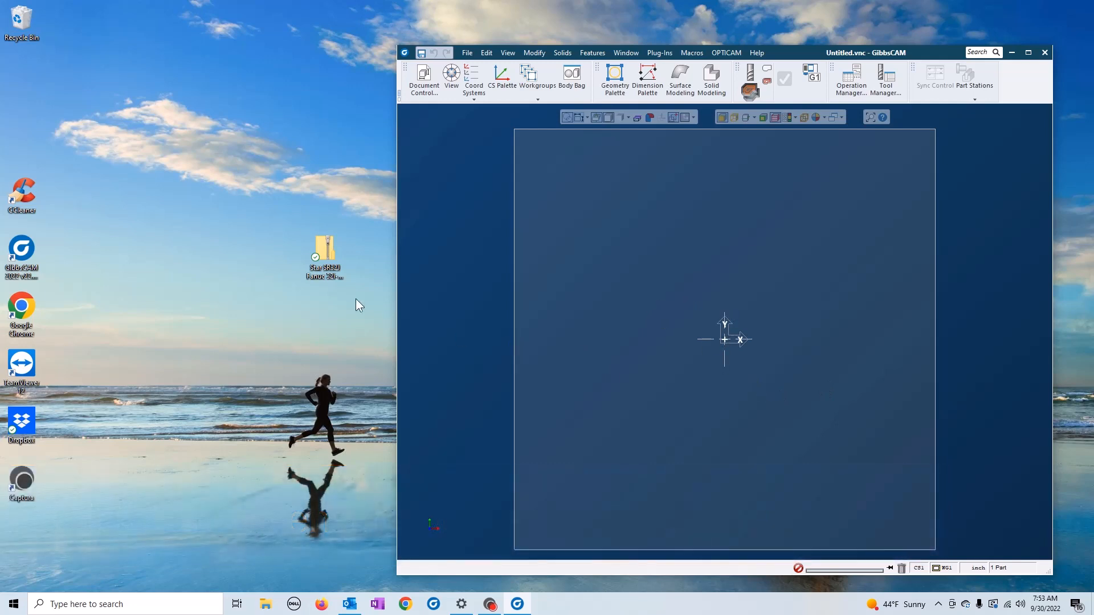
{"action": "mouse_move", "coordinate": [700, 381]}
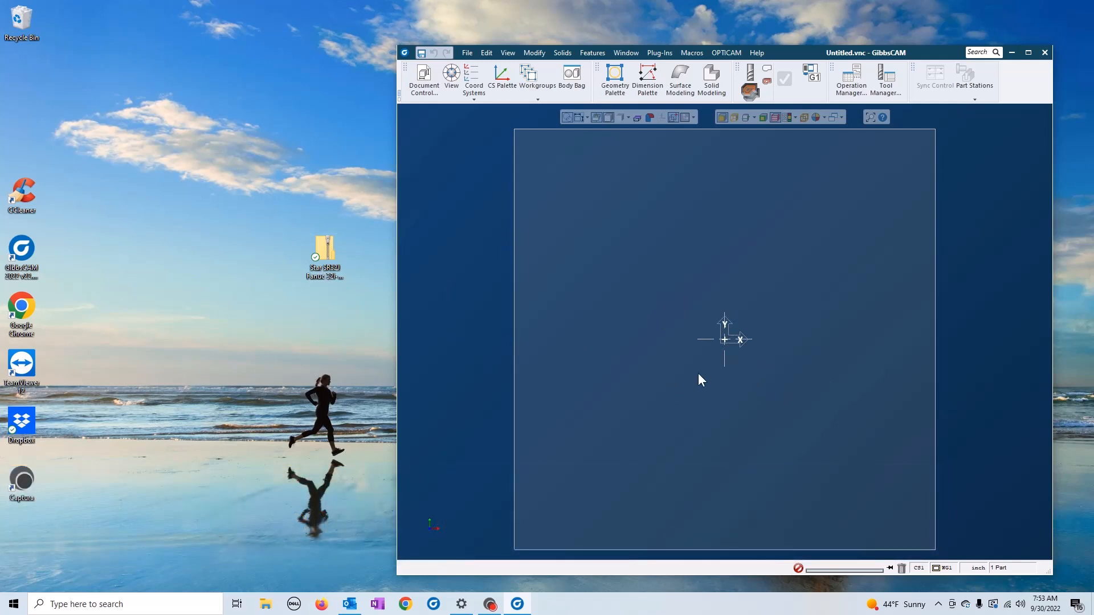
{"action": "mouse_move", "coordinate": [433, 82]}
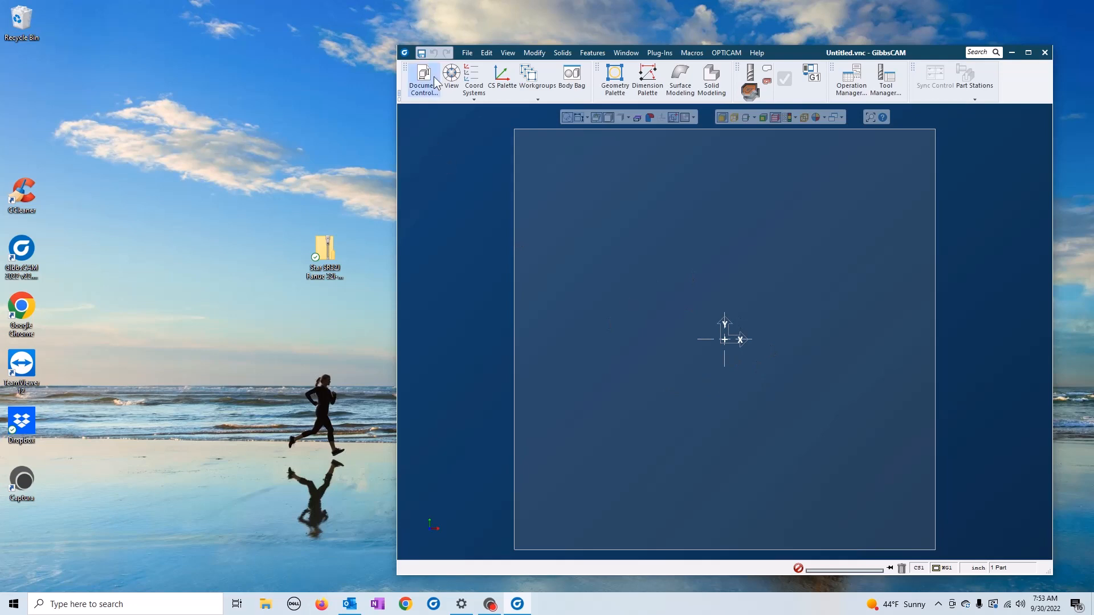
Set the document's machine to Star SR32J [CS] in Document Control.
{"action": "left_click", "coordinate": [424, 73]}
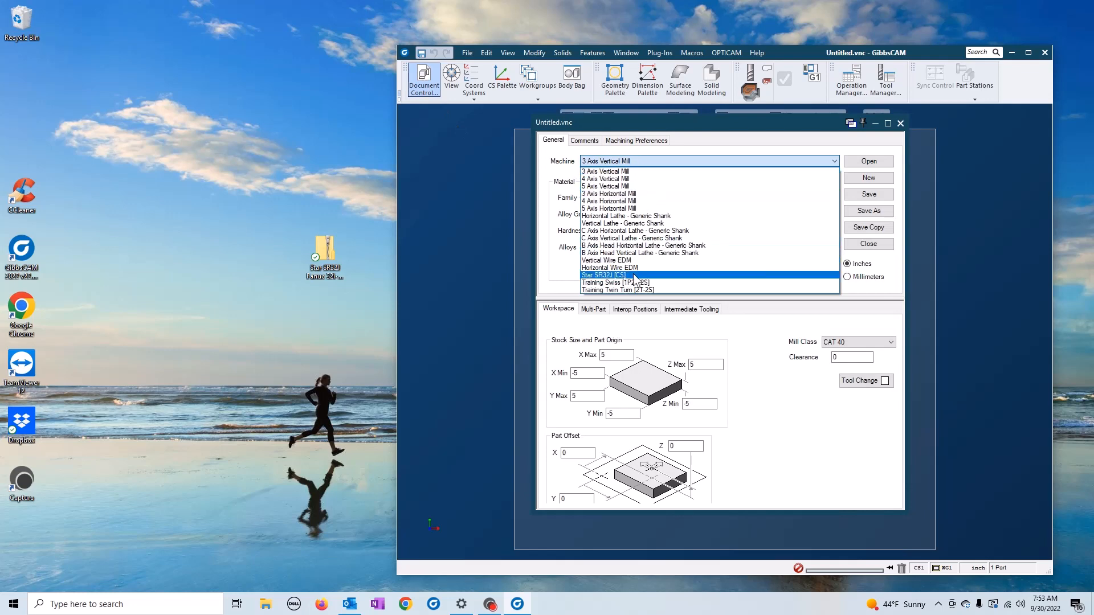
{"action": "left_click", "coordinate": [618, 275]}
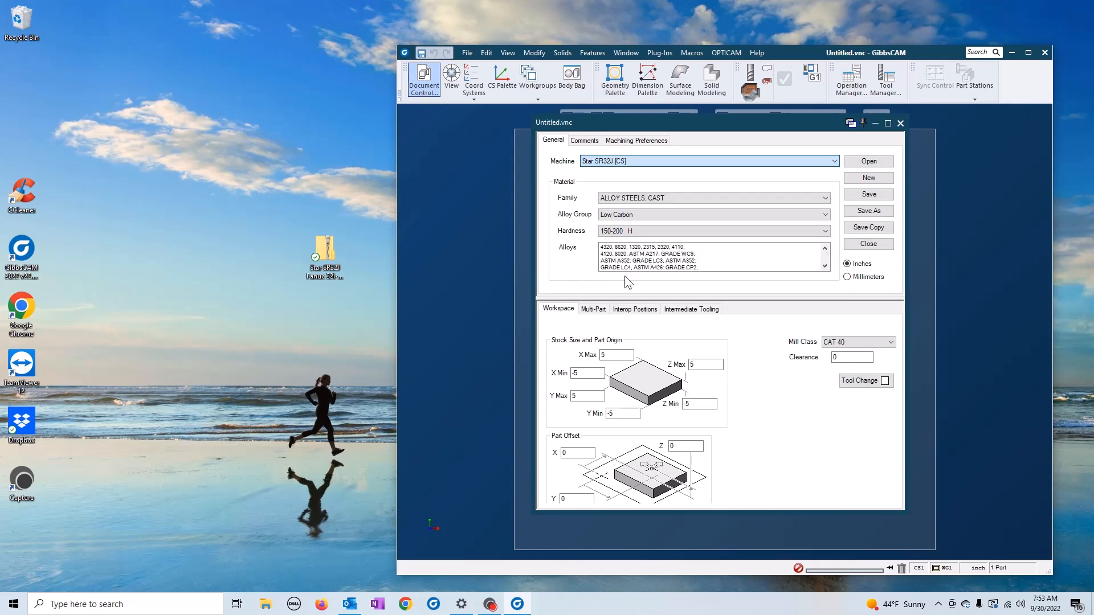